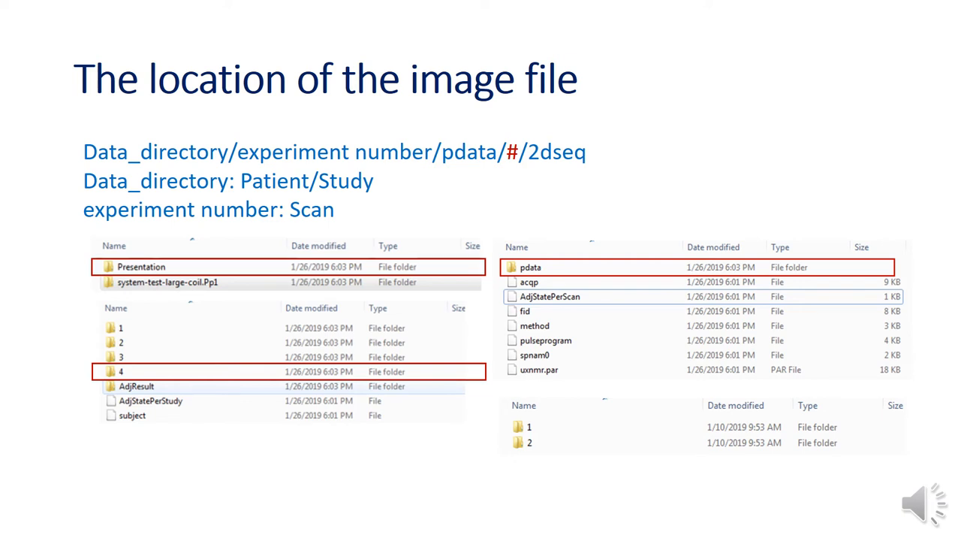
Advance the slideshow to the 'How to open Bruker format image with ImageJ' slide.
click(529, 426)
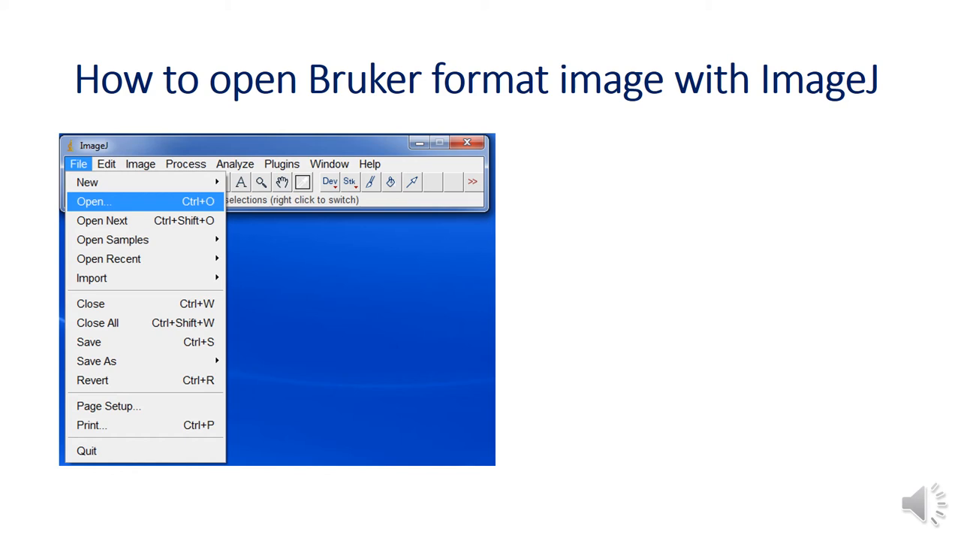
Reveal the File > Import submenu screenshot and the 2dseq data path caption.
click(93, 201)
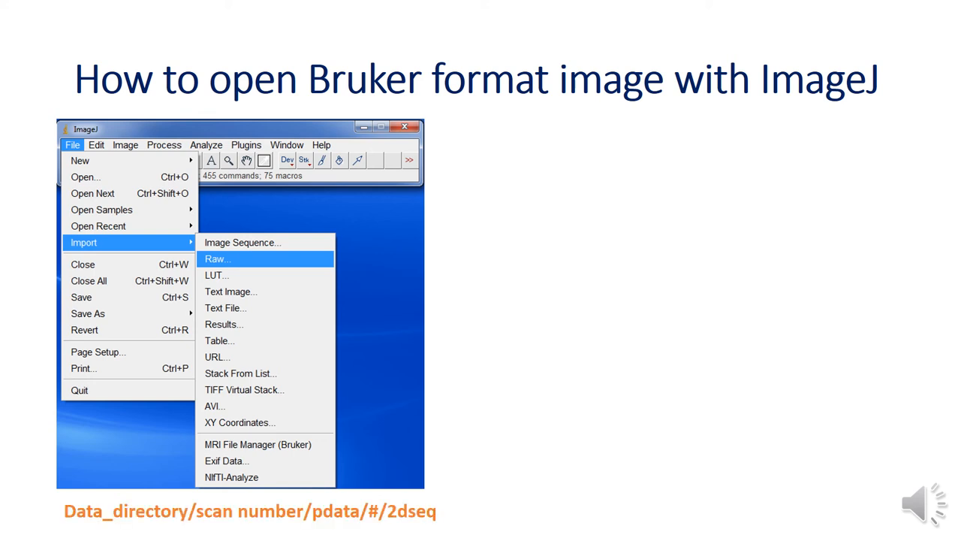
Show the Open Raw dialog with 2dseq boxed in red, then reach the Import>Raw settings slide.
click(216, 259)
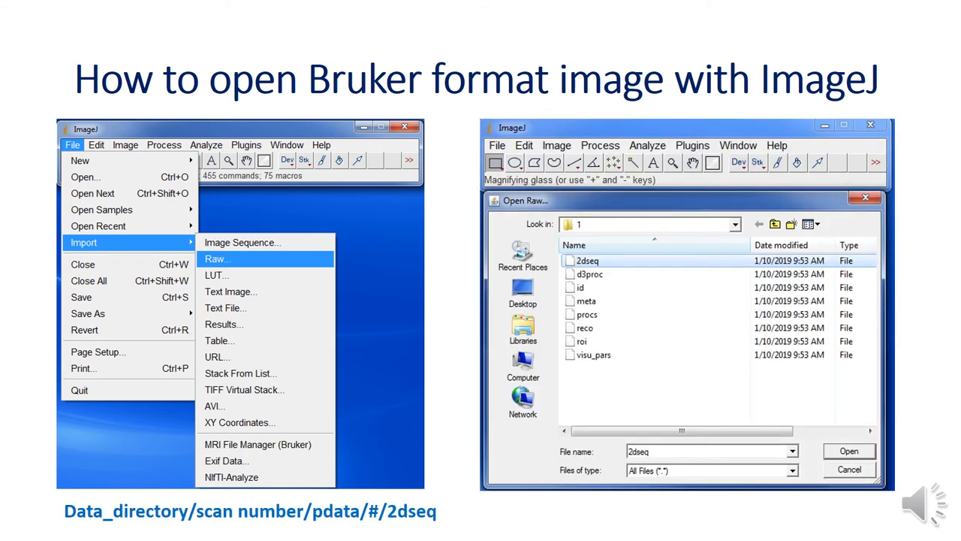
click(589, 262)
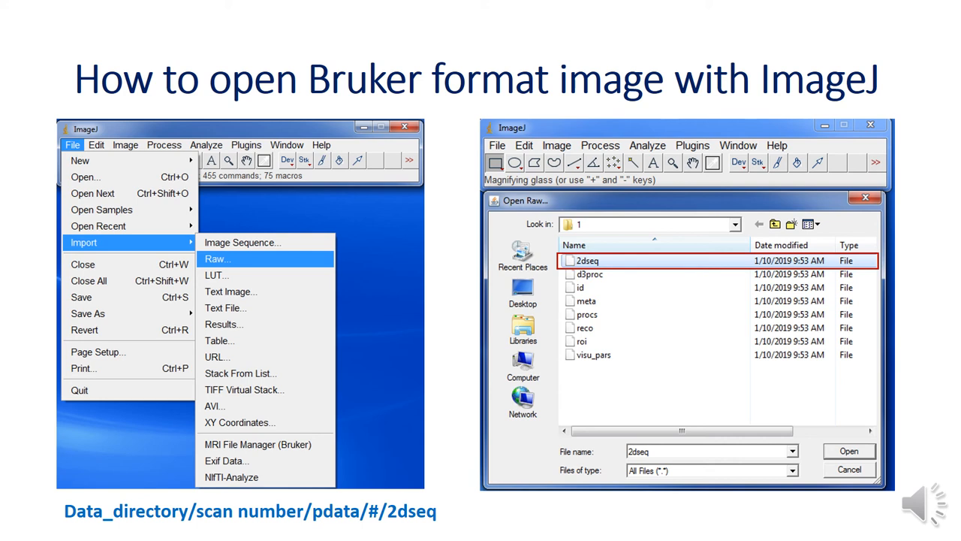
click(849, 451)
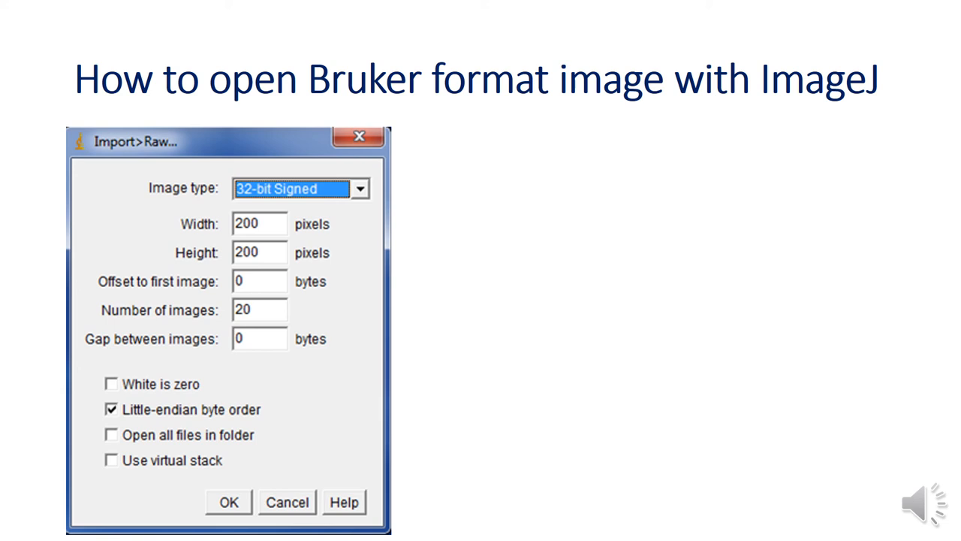
Advance through the Lookup Tables colored MRI slide to the Grays grayscale result slide.
click(228, 502)
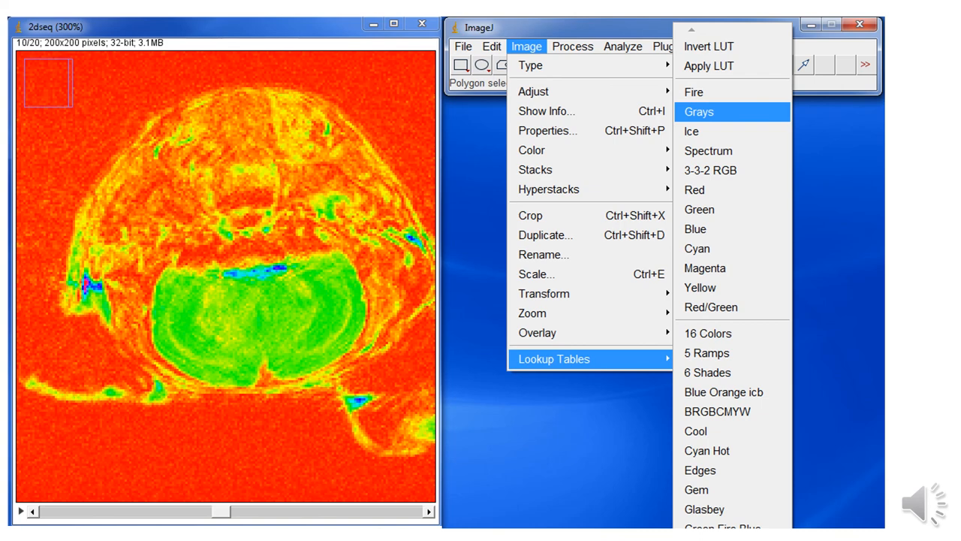
click(697, 111)
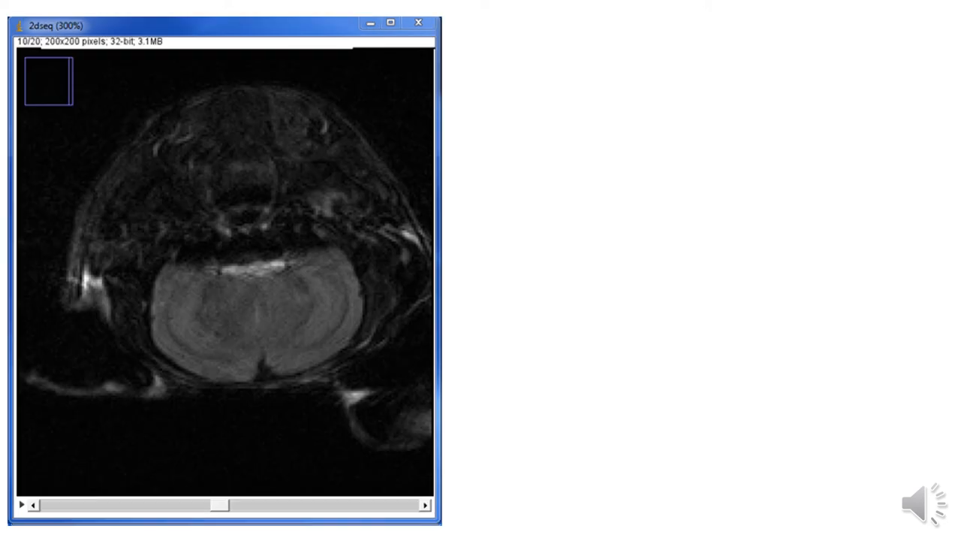